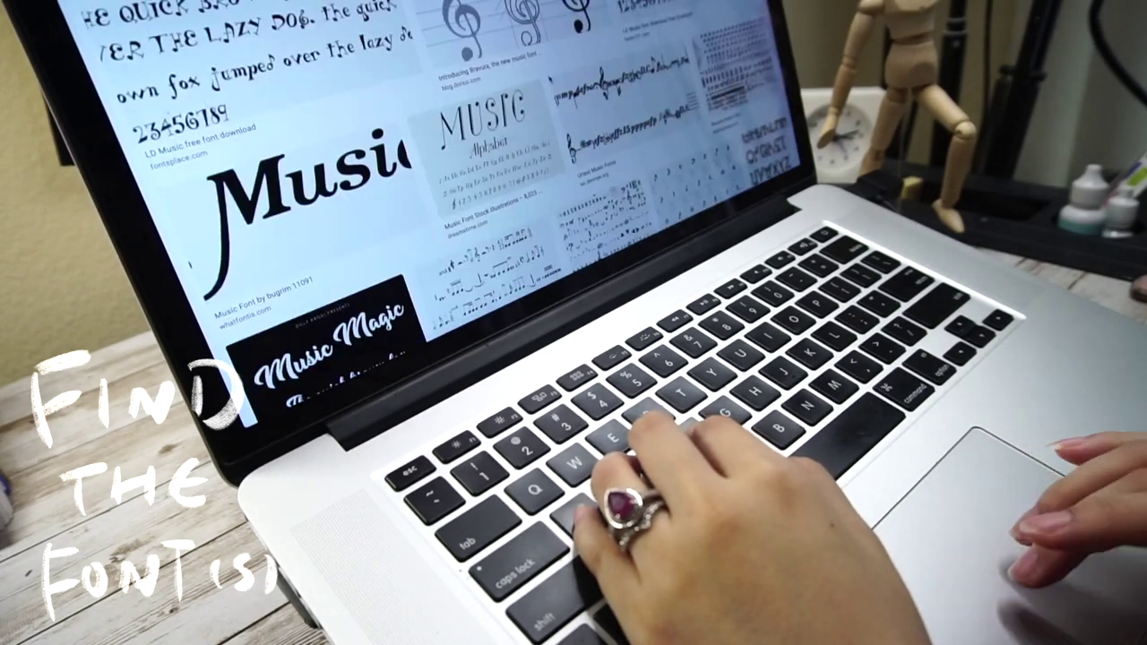
{"action": "scroll", "scroll_direction": "down", "scroll_amount": 3}
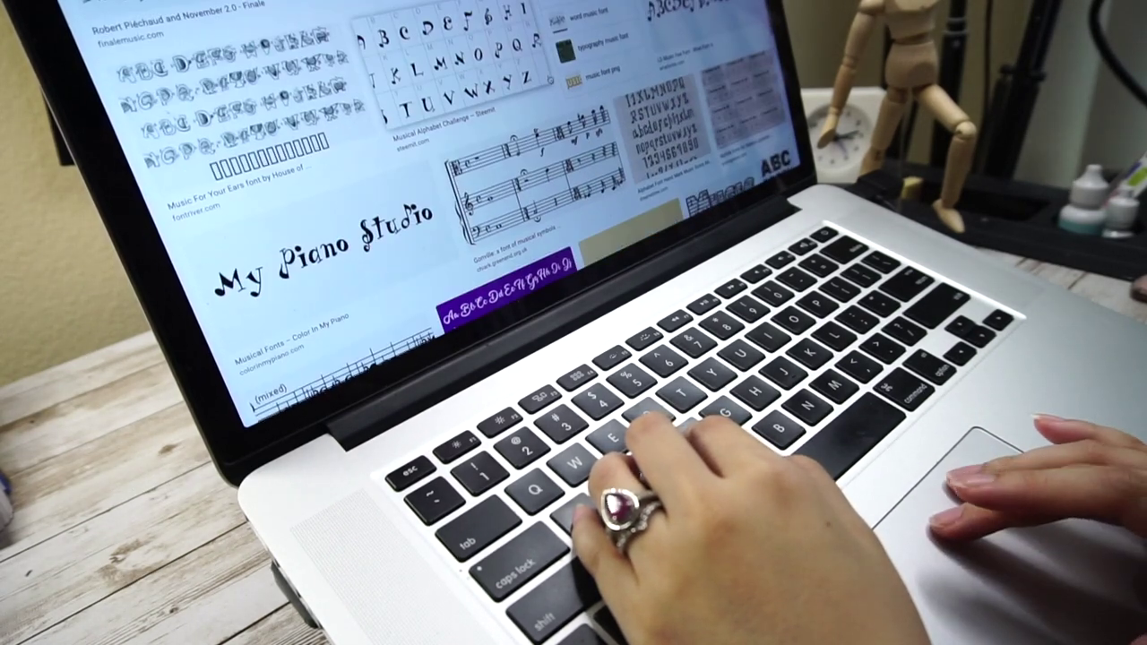